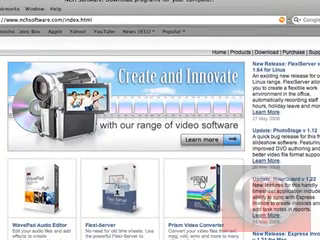
# Scroll down the NCH Software Downloads list to the RecordPad Sound Recording Software entry
pyautogui.scroll(-3)
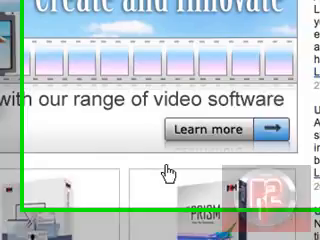
pyautogui.scroll(-3)
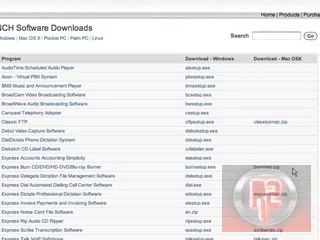
pyautogui.scroll(-3)
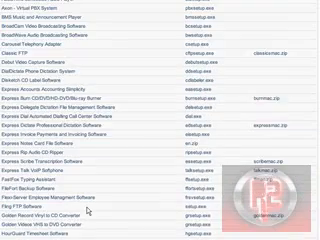
pyautogui.scroll(-3)
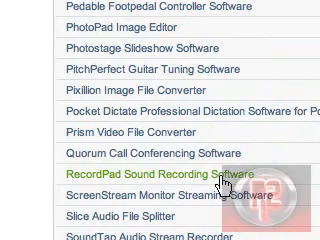
# Open the RecordPad Sound Recording Software page and scroll to its Windows, Mac and Linux download links
pyautogui.click(155, 177)
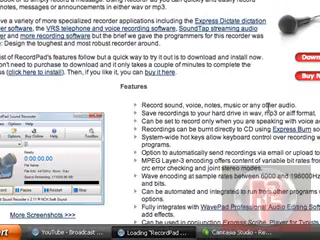
pyautogui.scroll(-3)
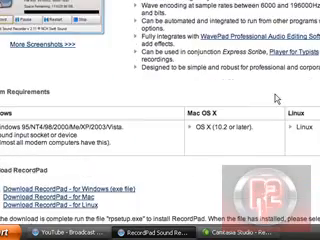
pyautogui.scroll(-3)
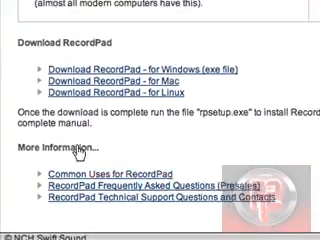
pyautogui.scroll(3)
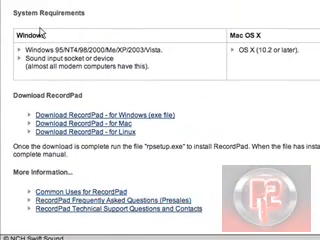
pyautogui.scroll(3)
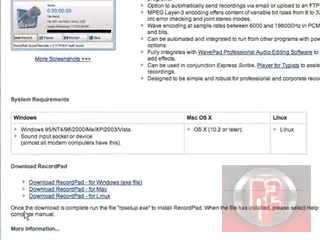